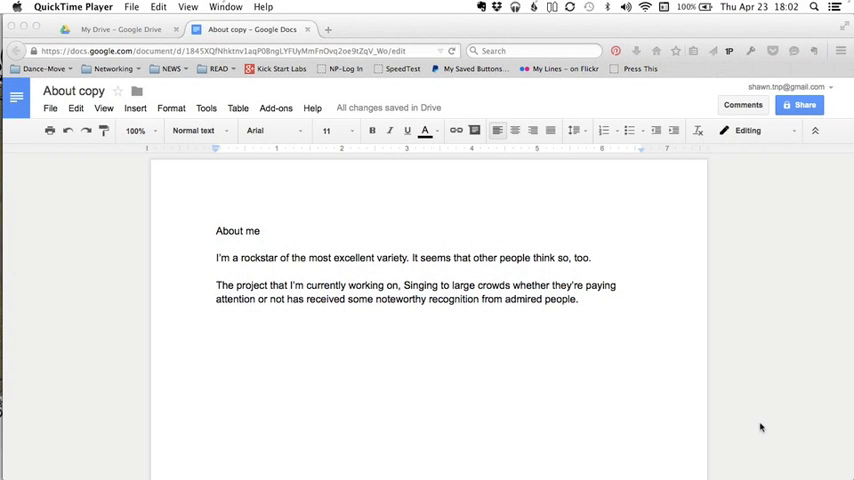
pyautogui.moveTo(447, 397)
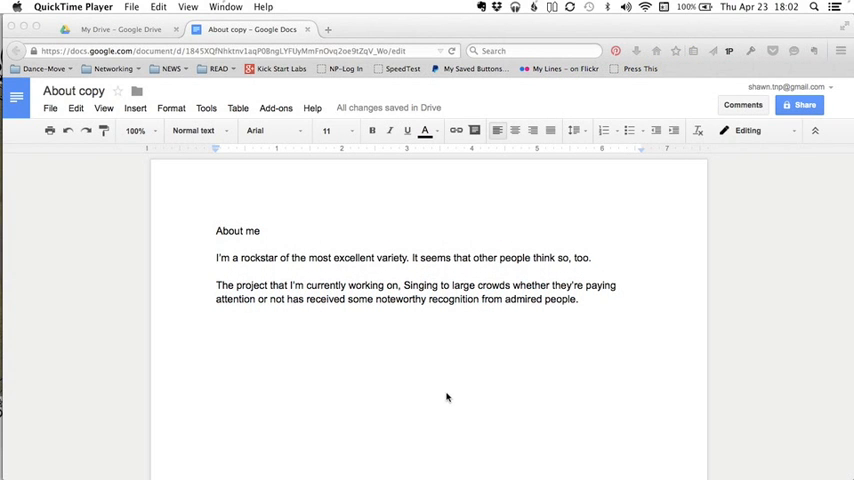
pyautogui.moveTo(393, 393)
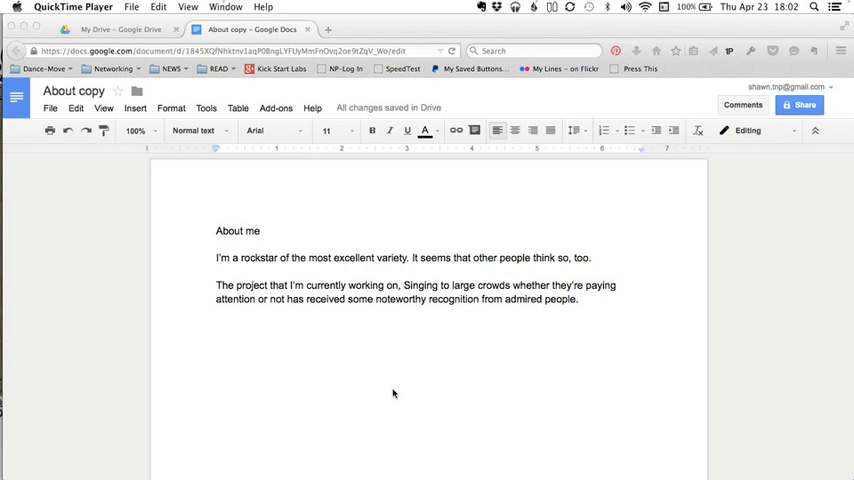
pyautogui.moveTo(85, 214)
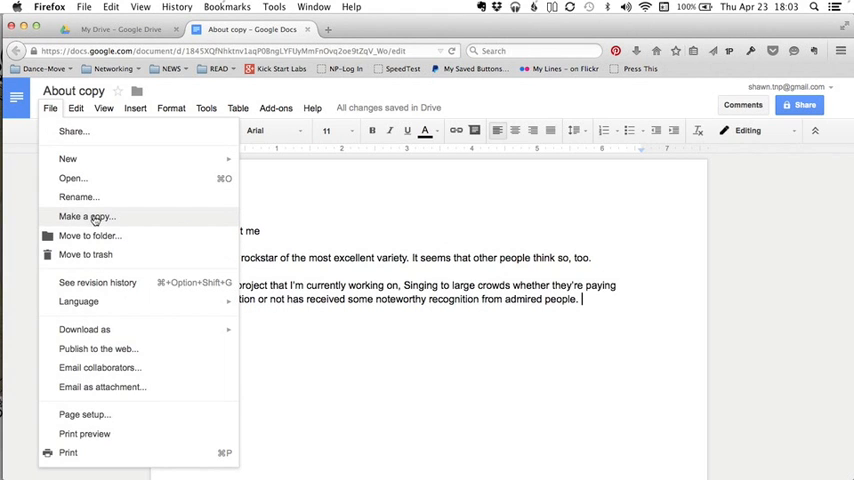
# Start a copy of the document and name it 'About copy of Me'.
pyautogui.click(87, 216)
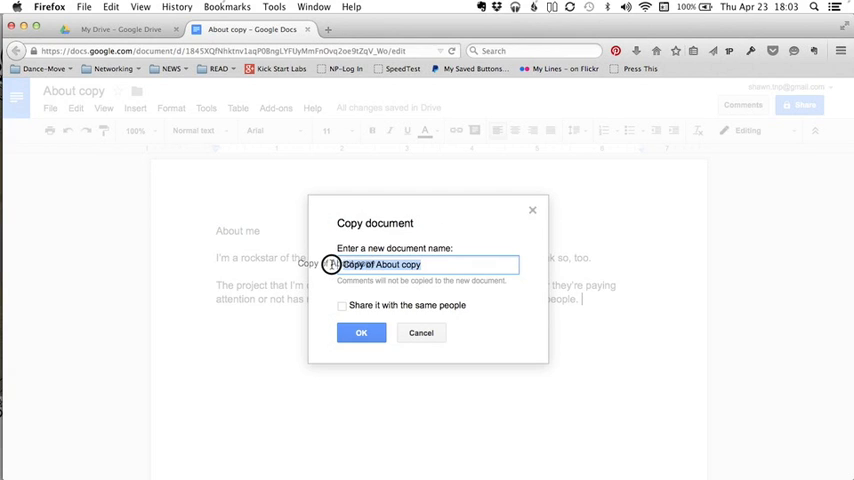
pyautogui.click(373, 264)
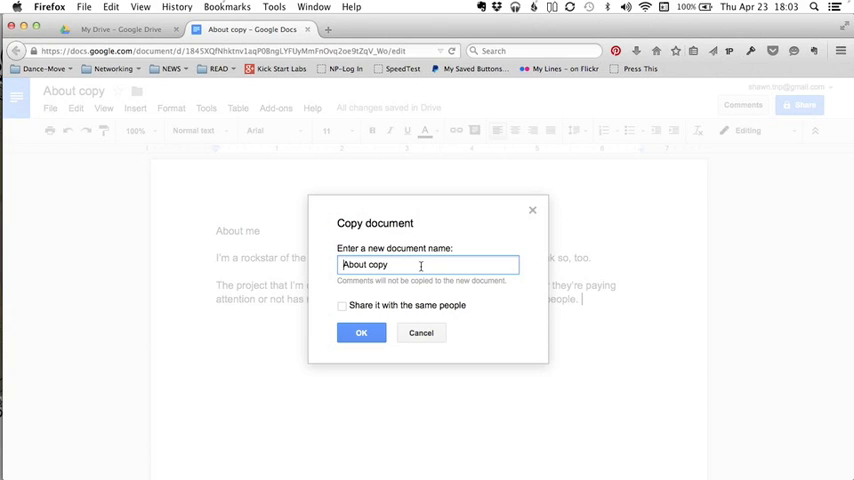
pyautogui.write('of')
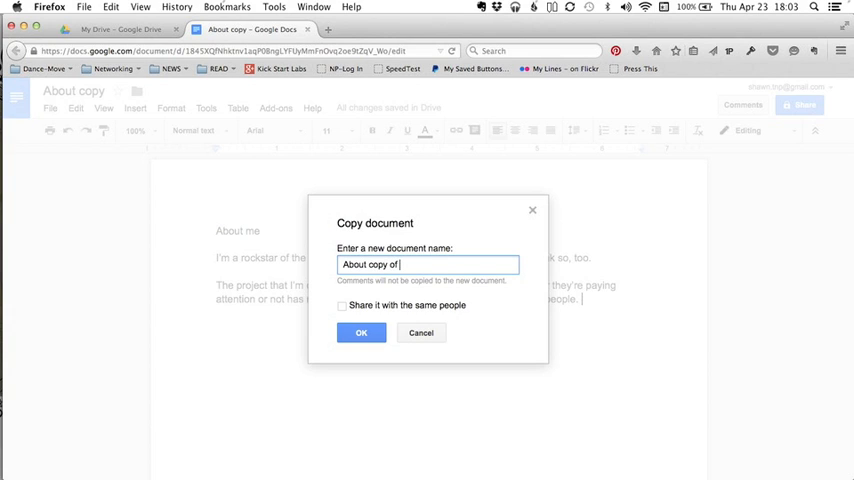
pyautogui.write('Me')
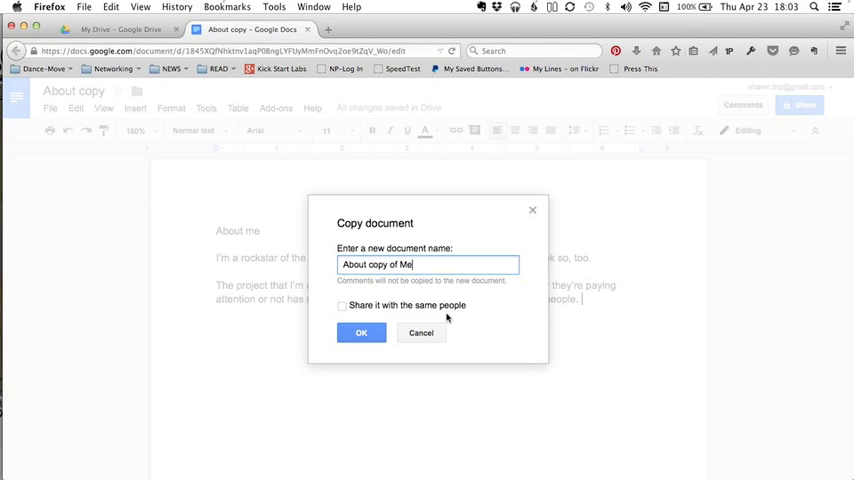
pyautogui.moveTo(388, 360)
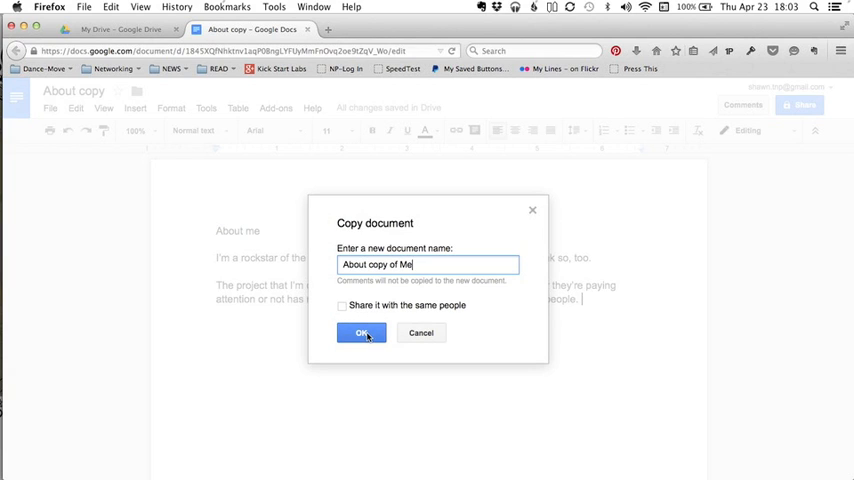
# Confirm the copy dialog and switch to the new 'About copy of Me' tab.
pyautogui.click(361, 332)
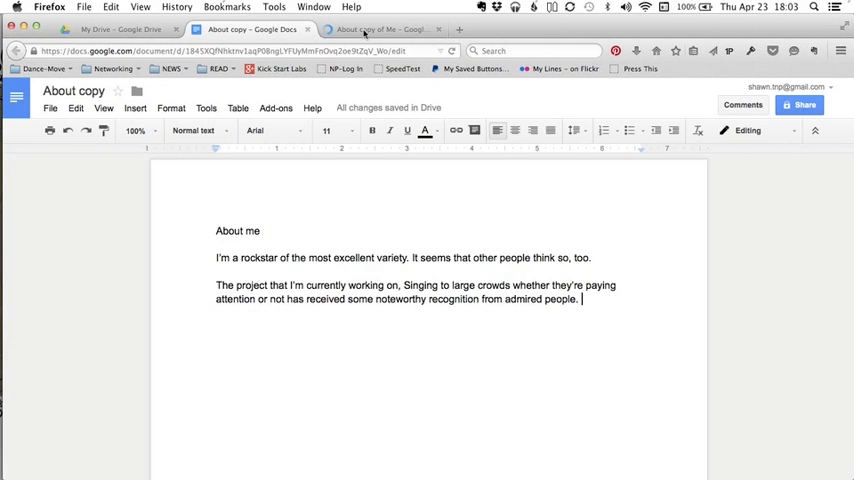
pyautogui.moveTo(383, 29)
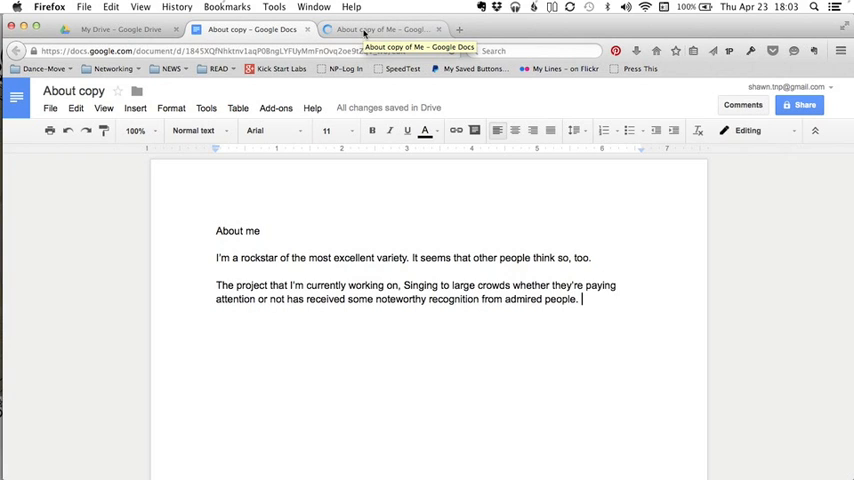
pyautogui.click(385, 28)
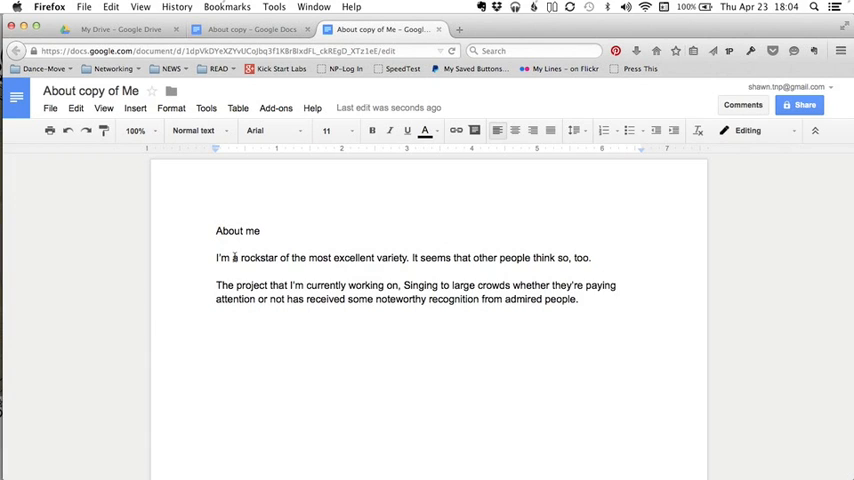
pyautogui.click(245, 28)
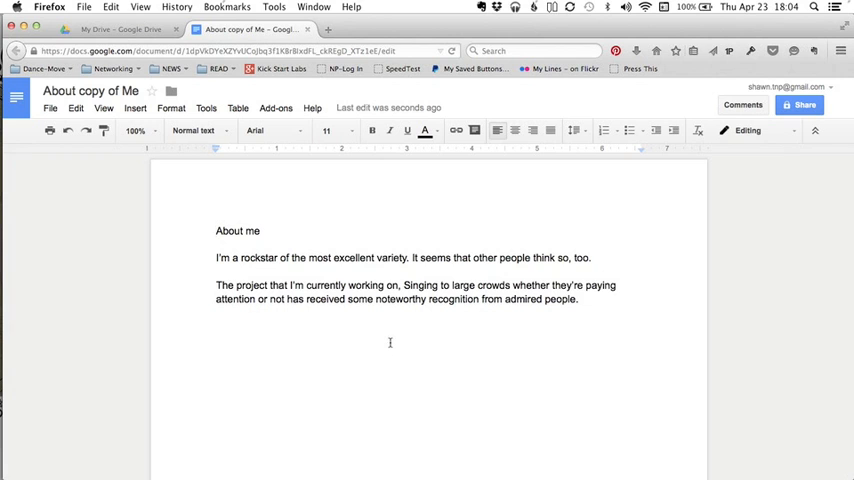
pyautogui.moveTo(422, 355)
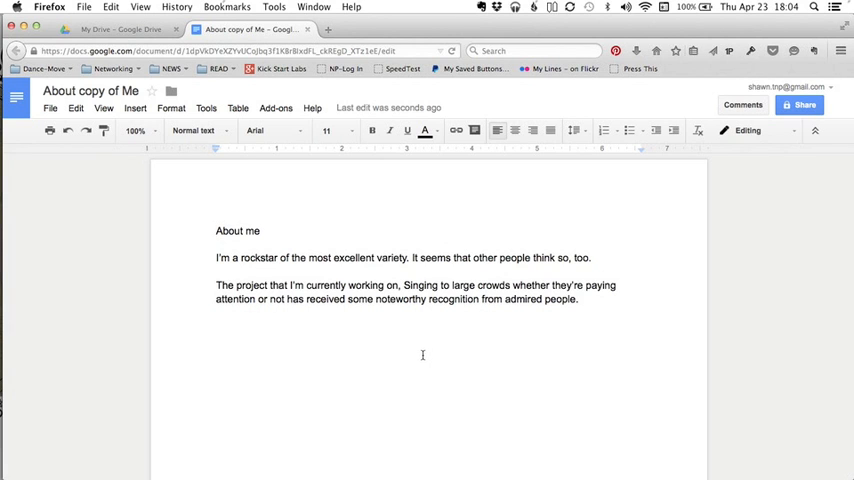